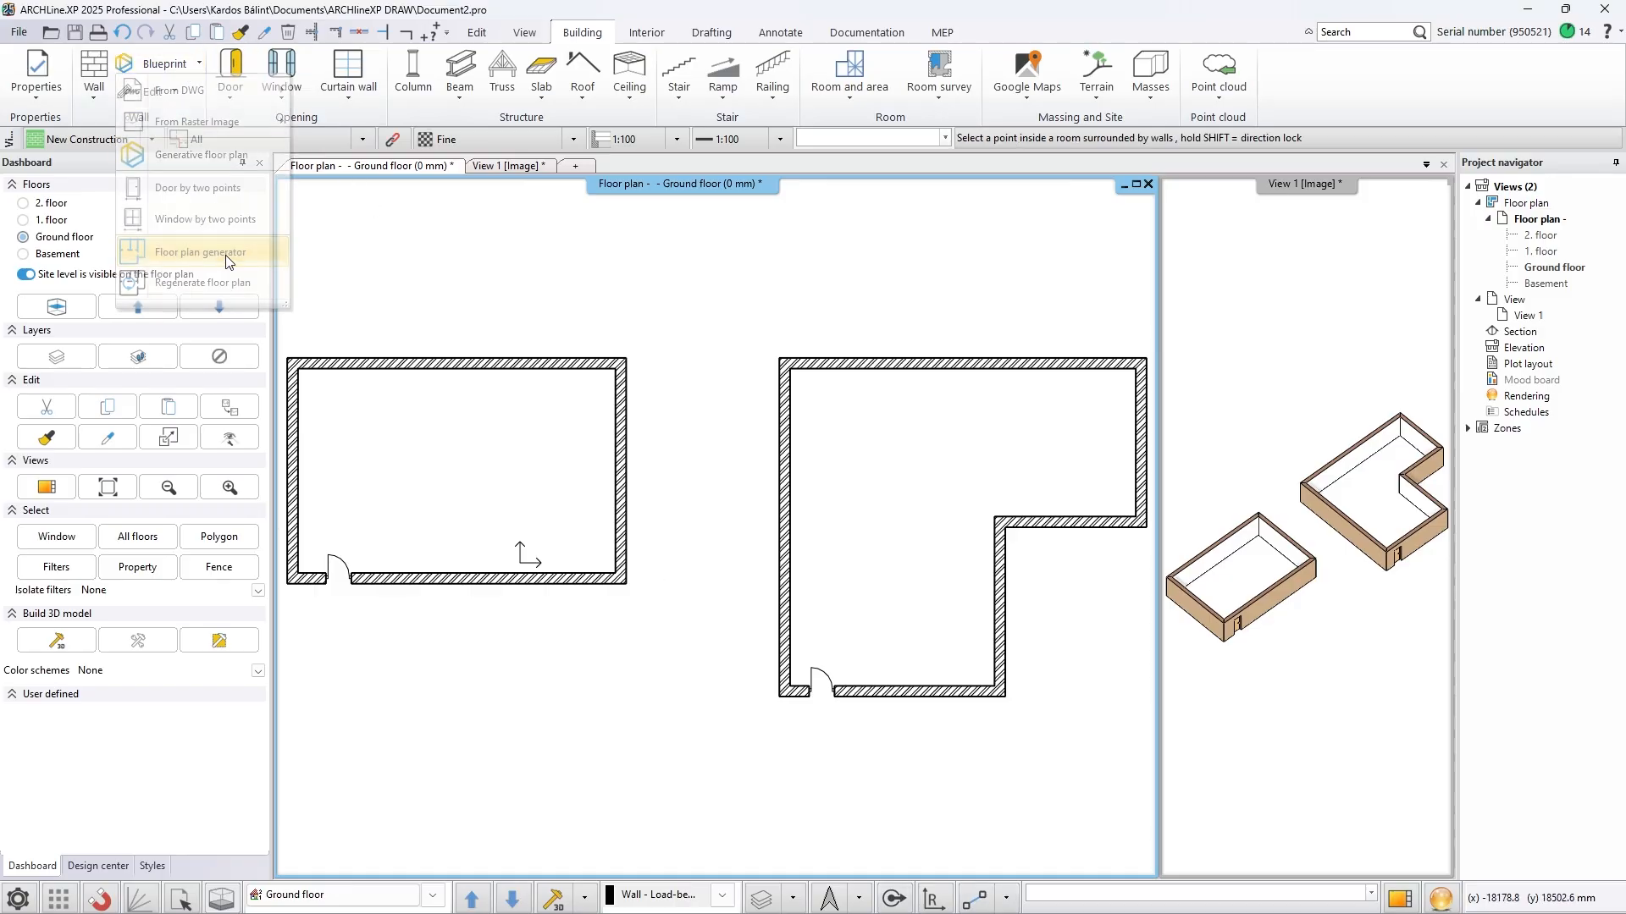
Fill the left room as a Medium flat with no dining room, bathroom max 15 m² and a WC area limit
click(198, 251)
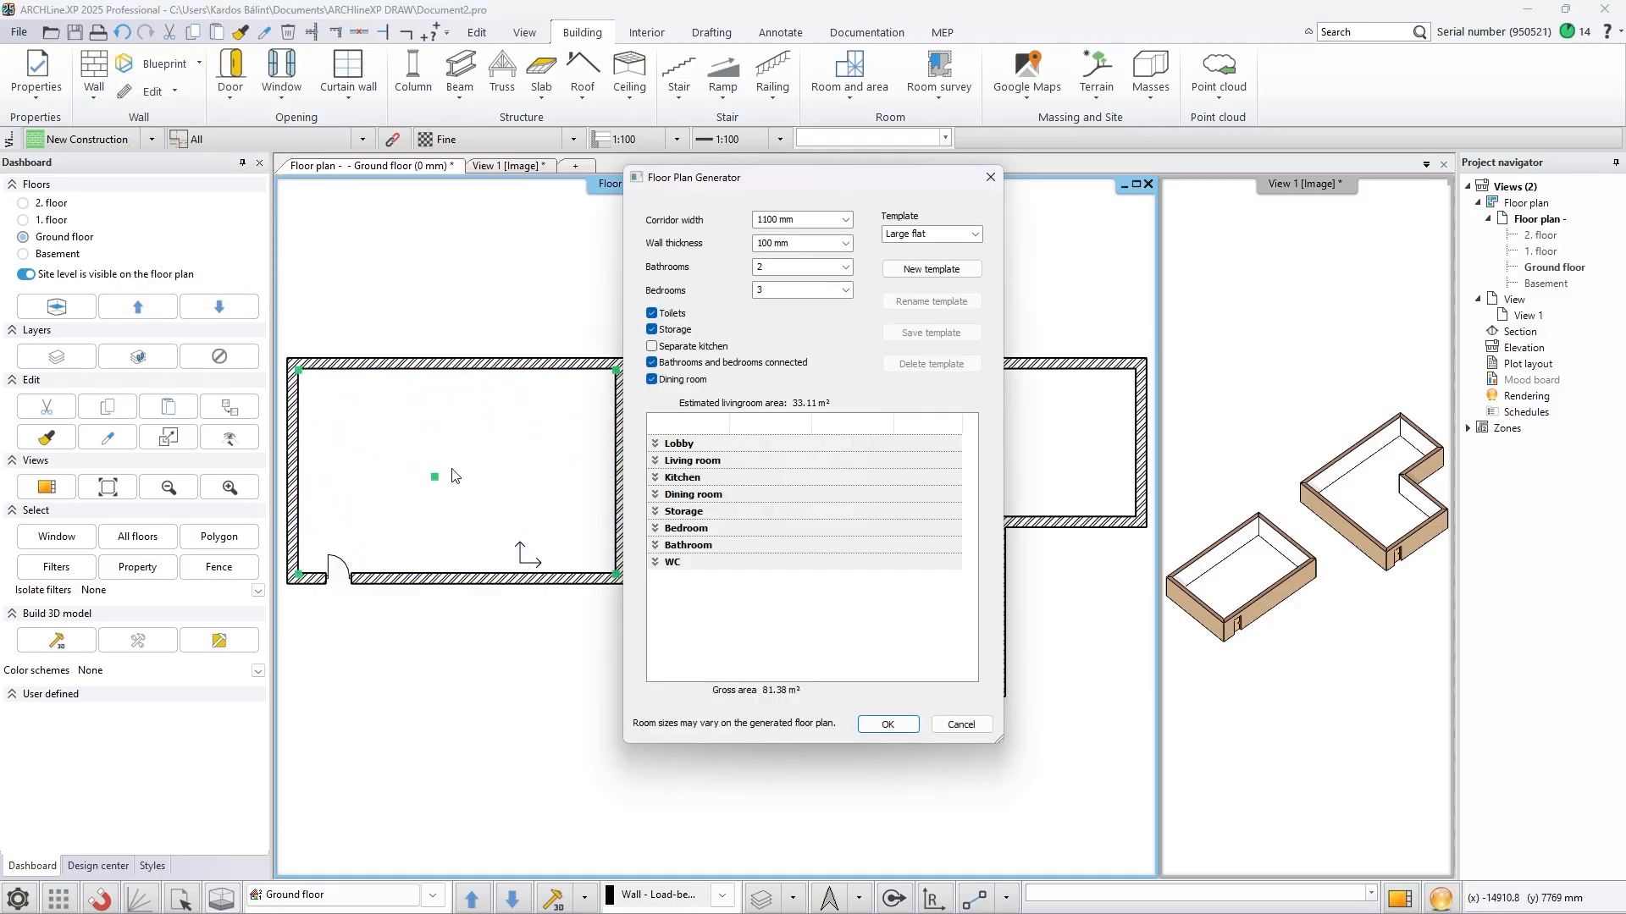
click(928, 234)
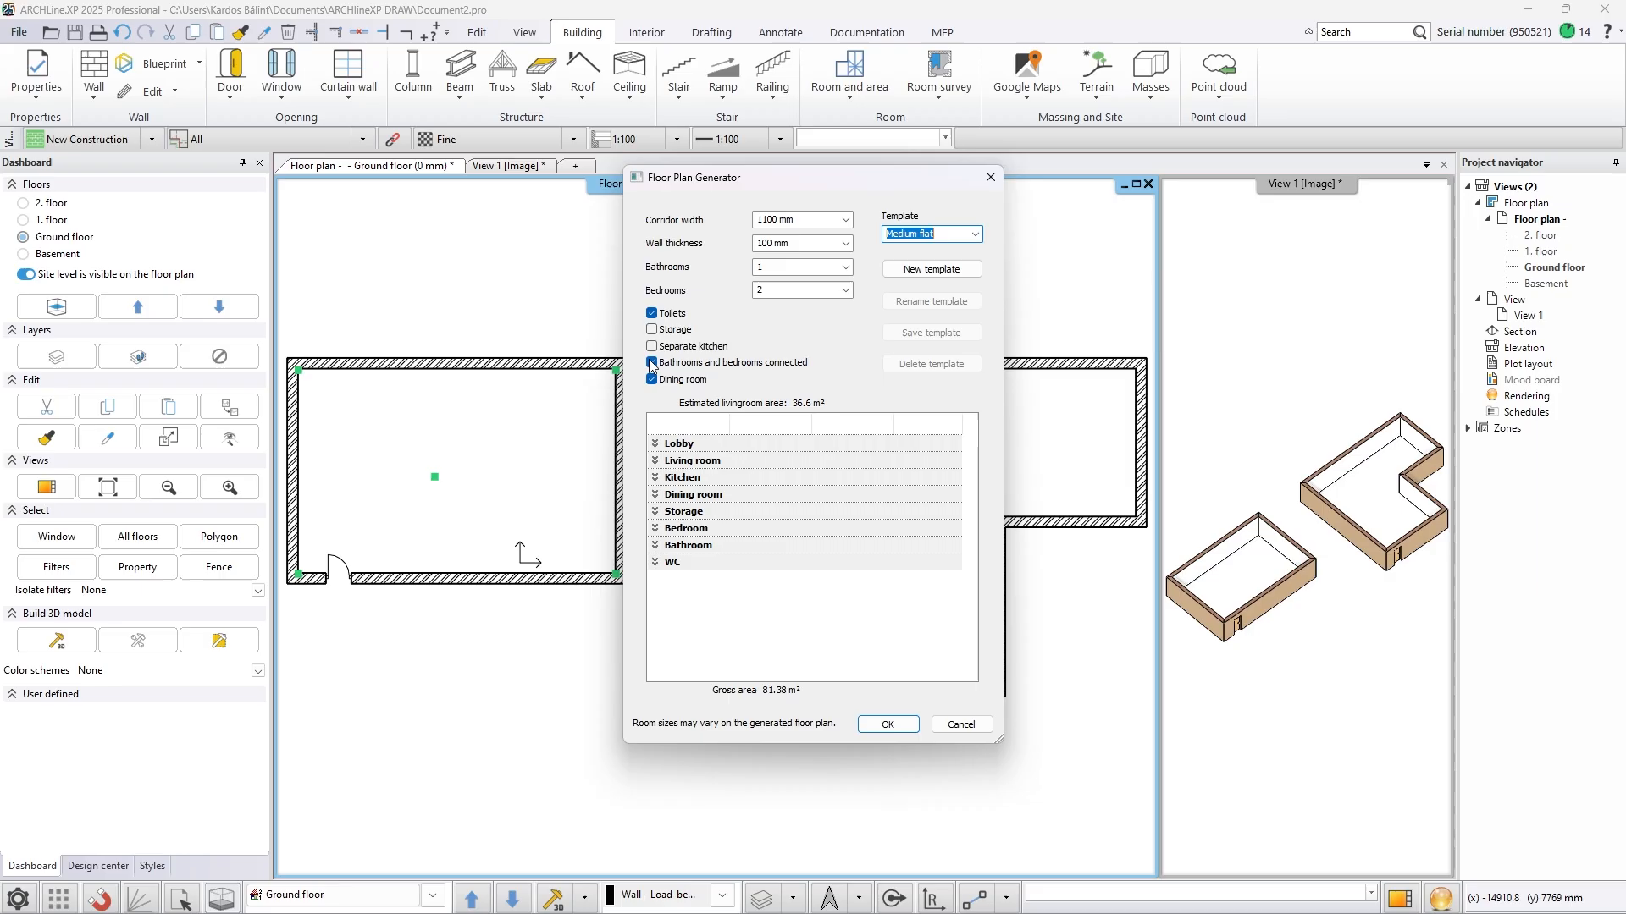
click(655, 528)
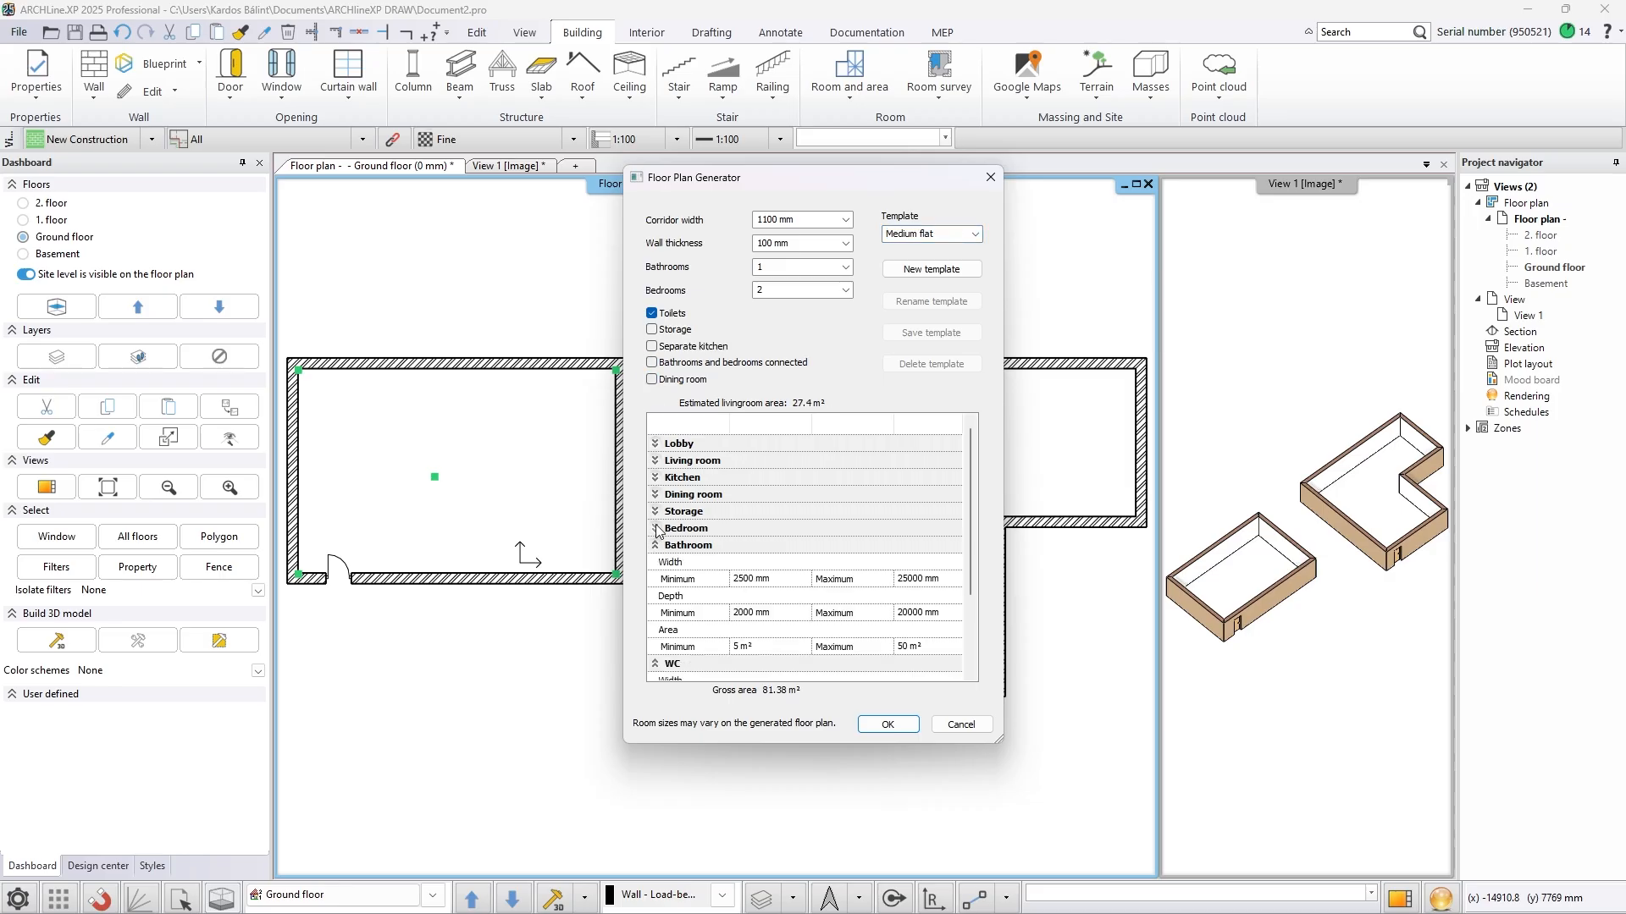
click(656, 442)
text(15)
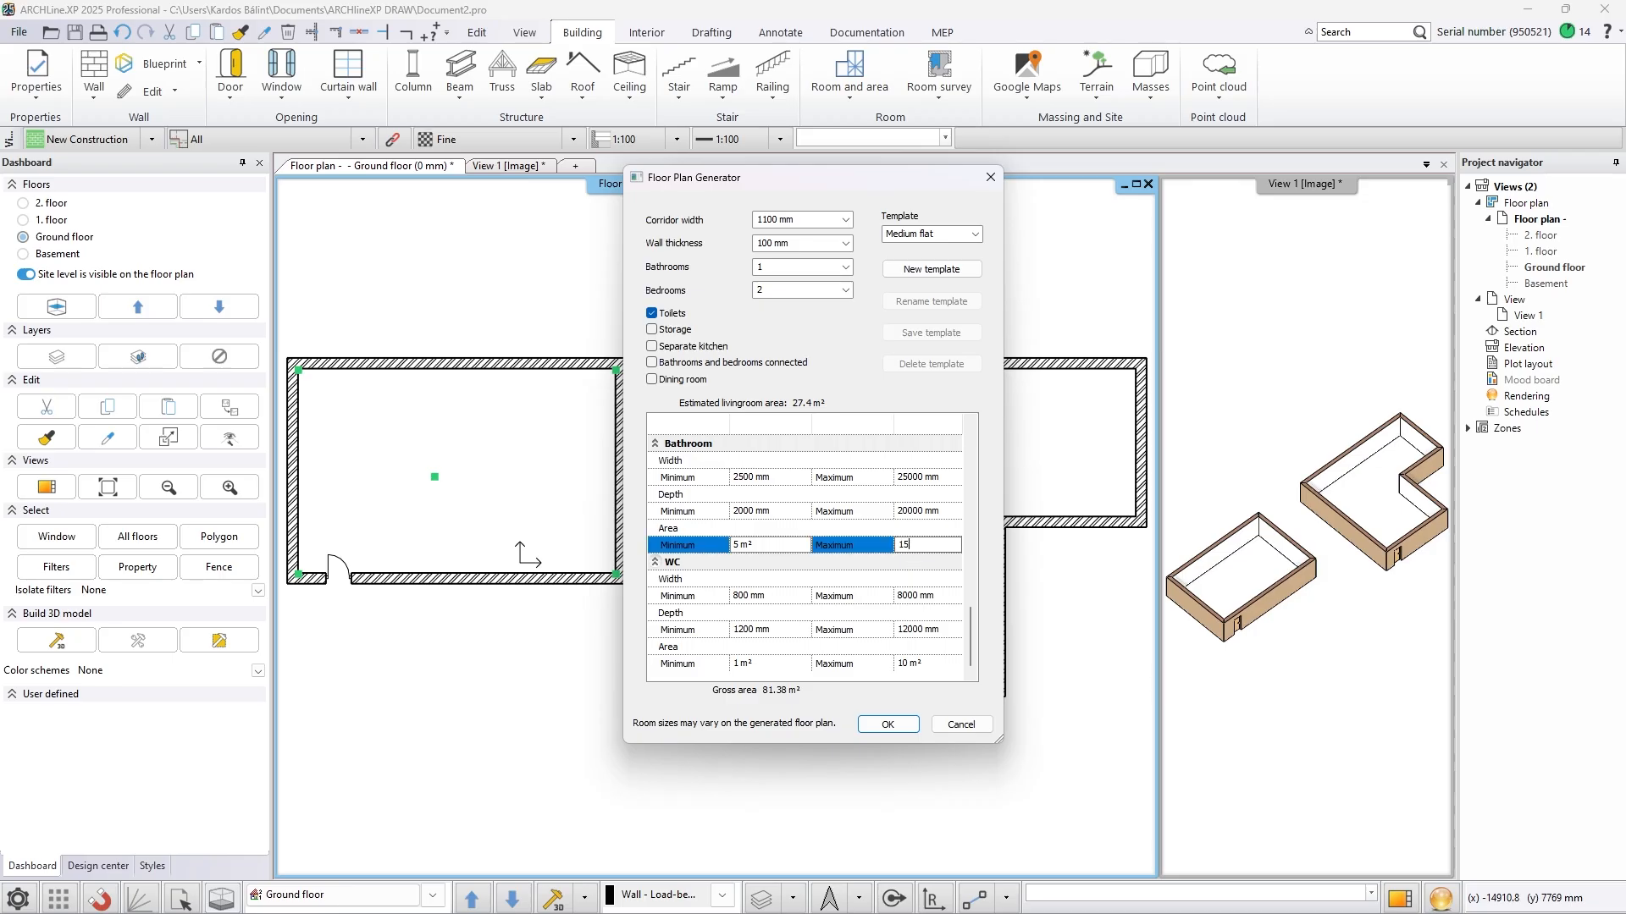
click(916, 662)
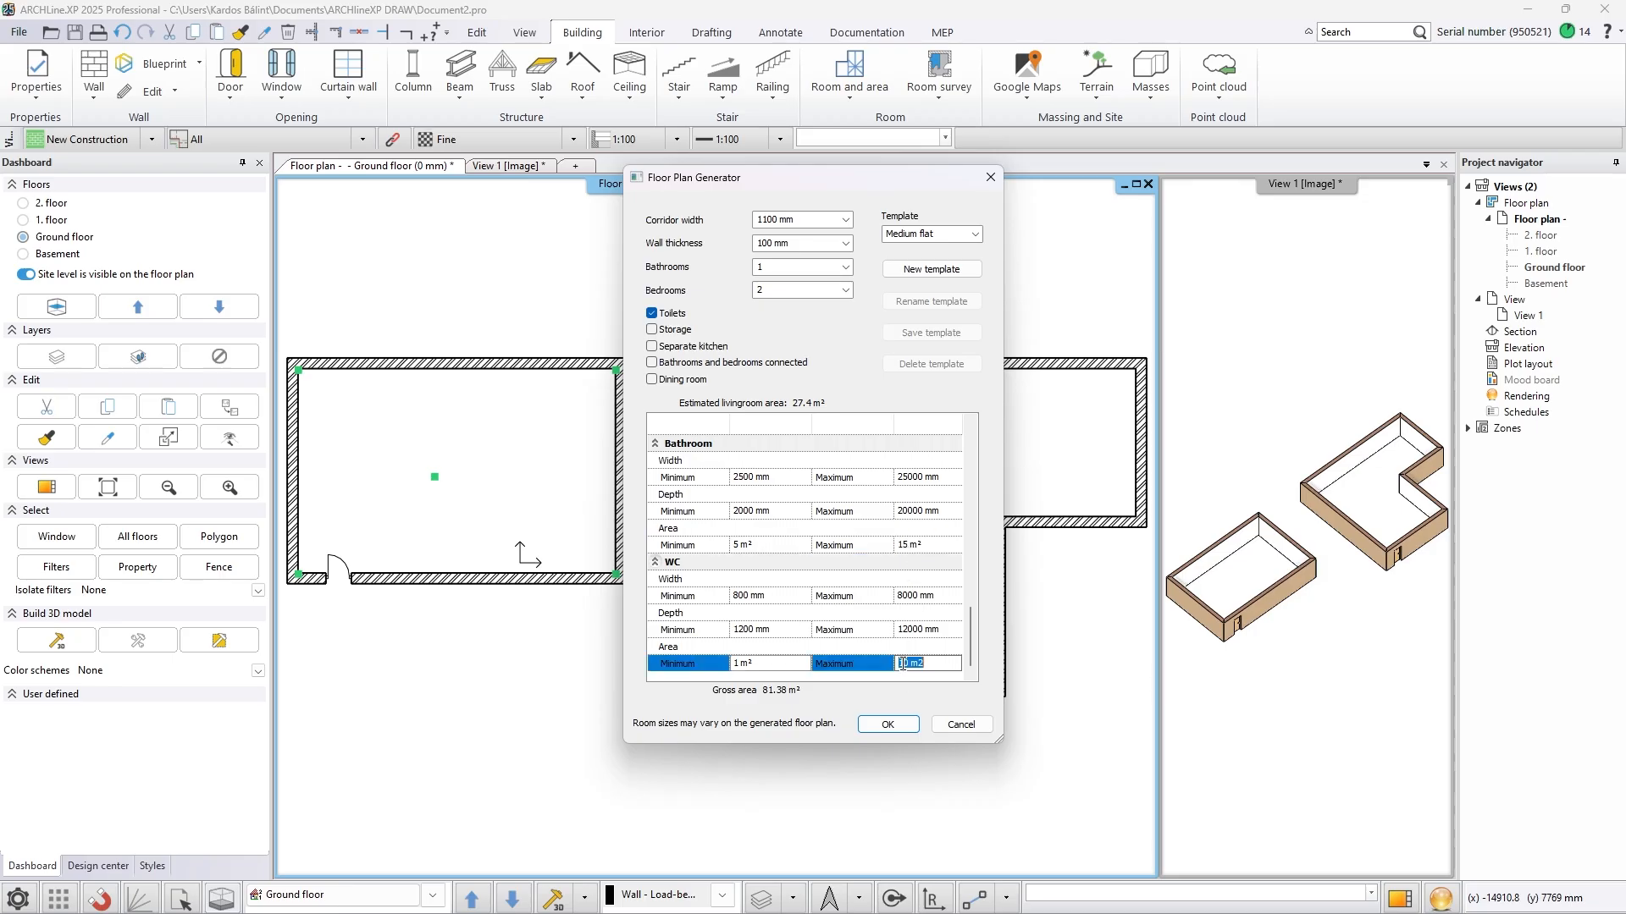
click(886, 723)
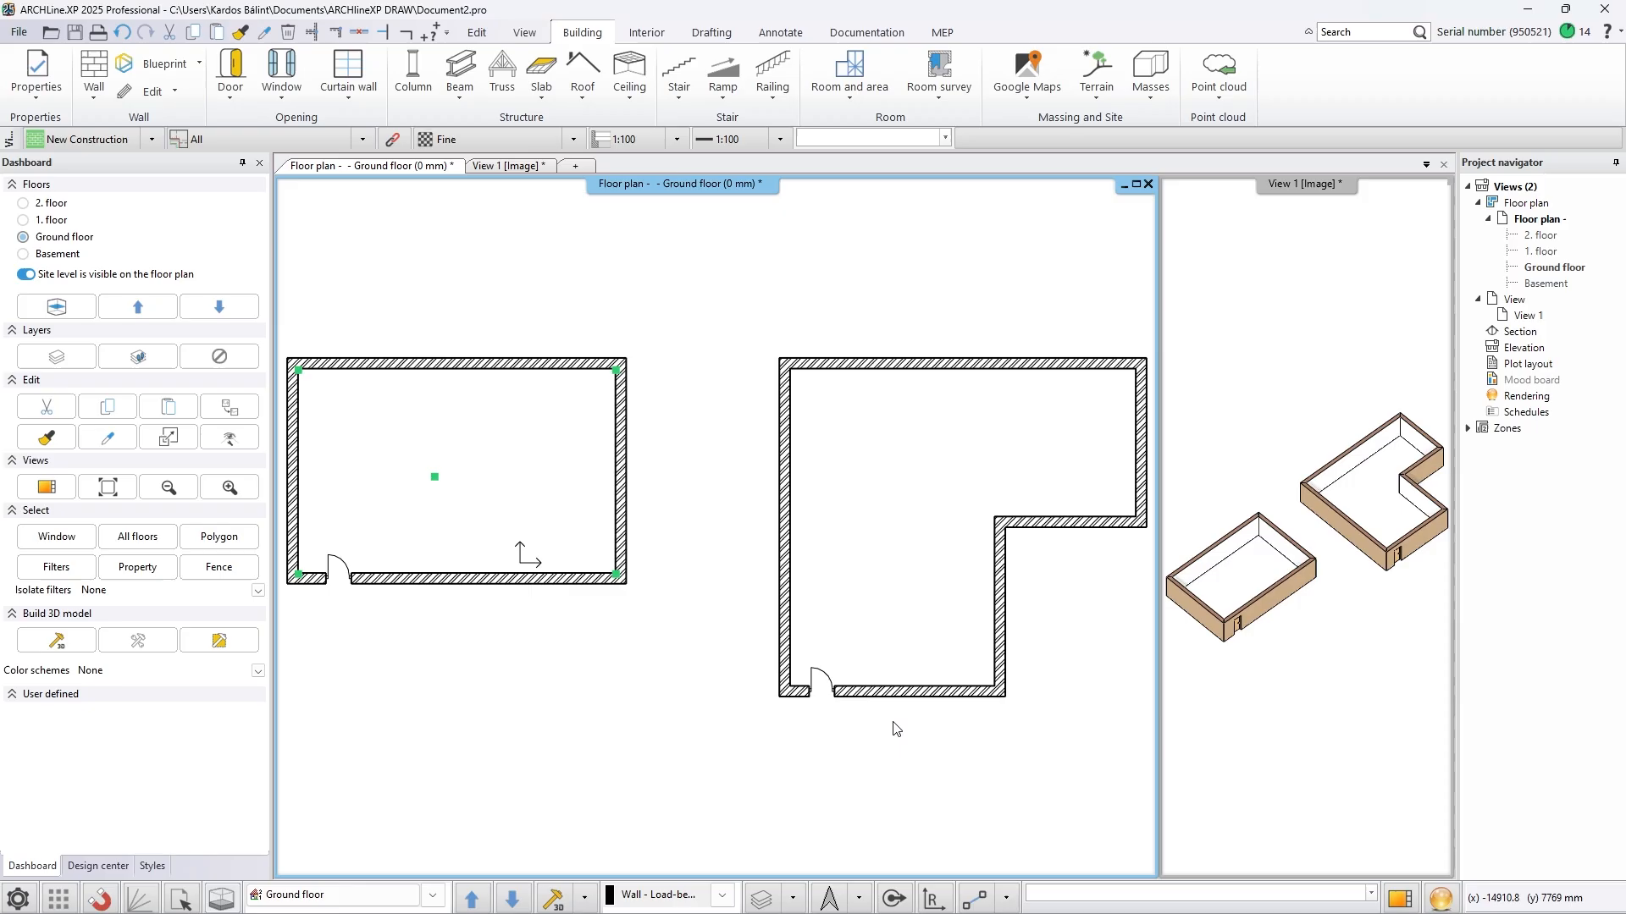
Let the generator build Apartment 1 in the left perimeter and inspect its rooms and walls
click(151, 866)
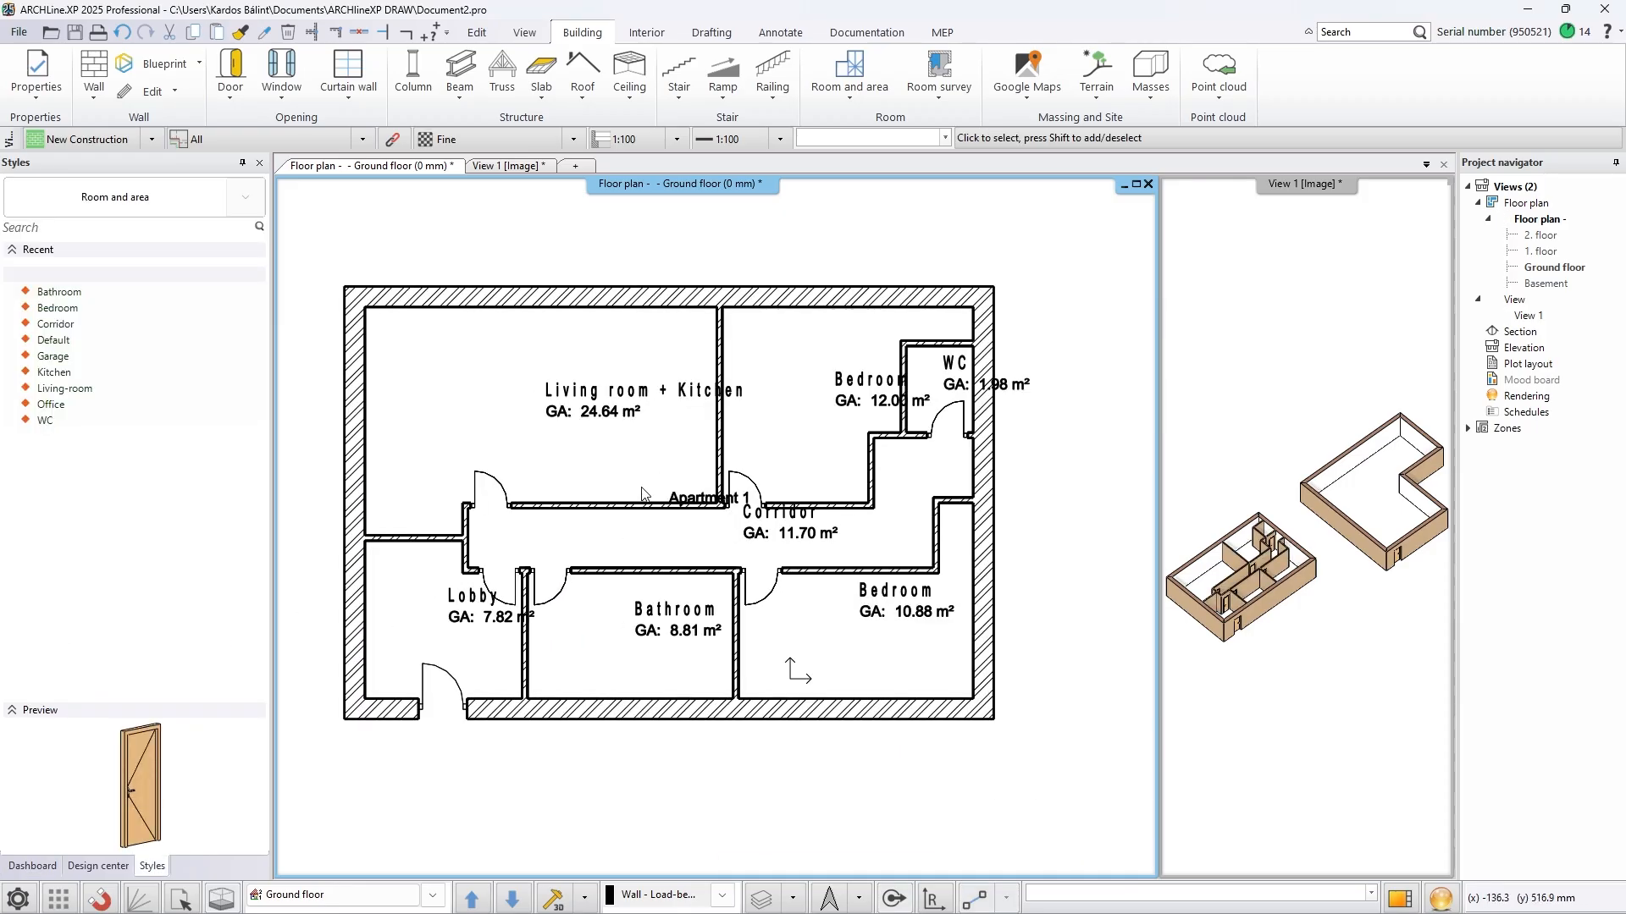
click(976, 317)
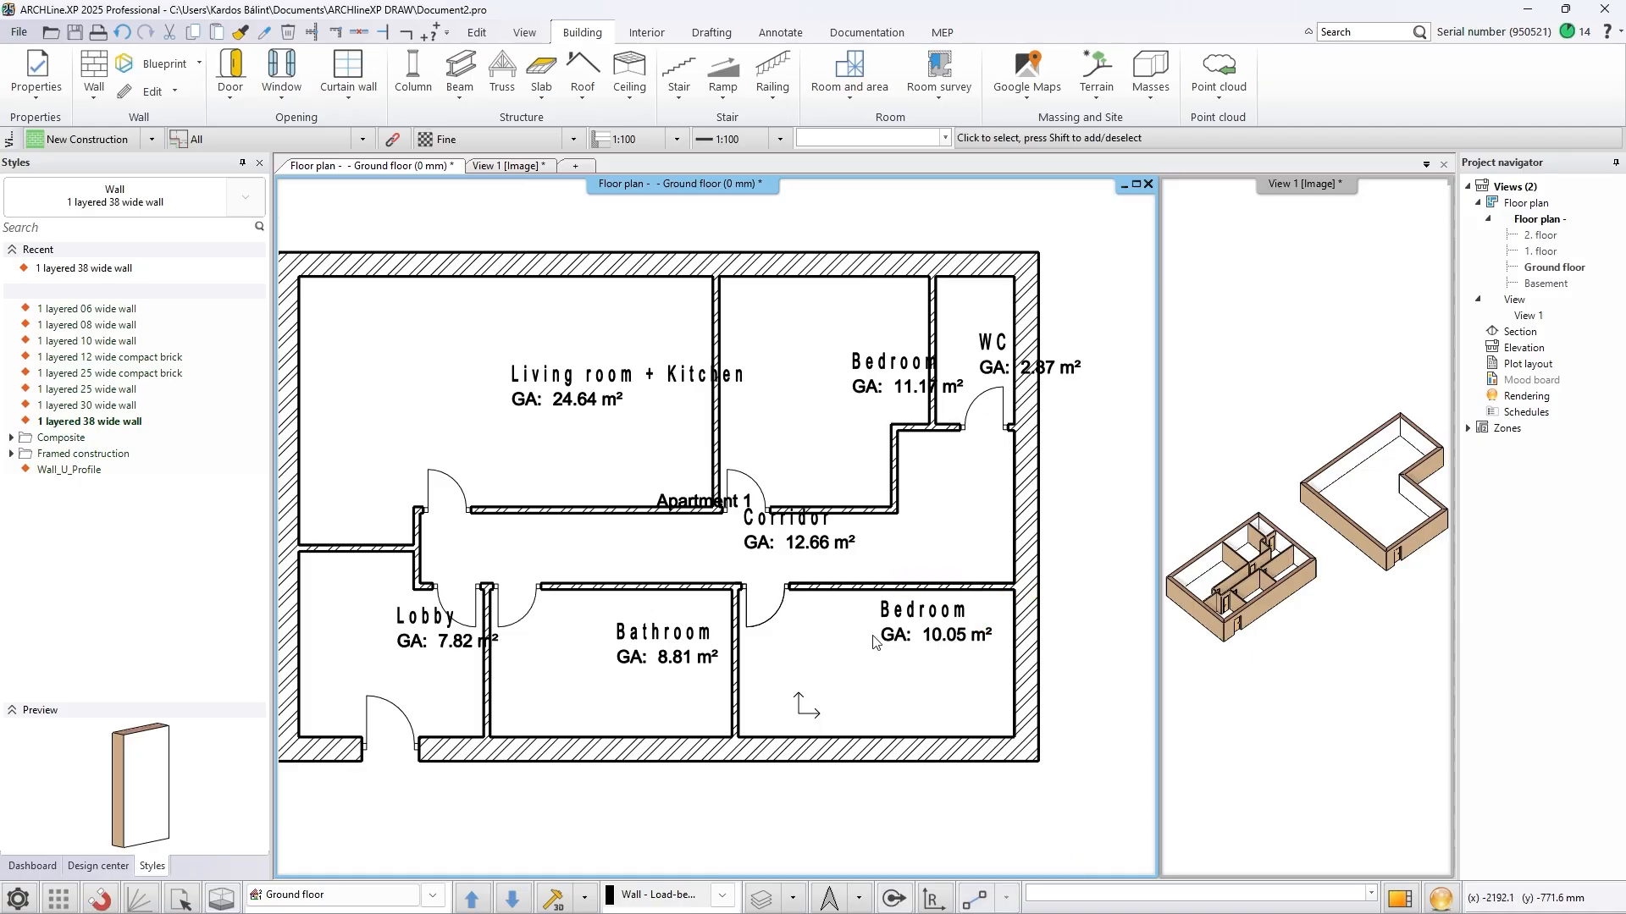
Fill the right L-shaped room as a Large flat with 2 bathrooms and 2 bedrooms (Apartment 2)
click(158, 63)
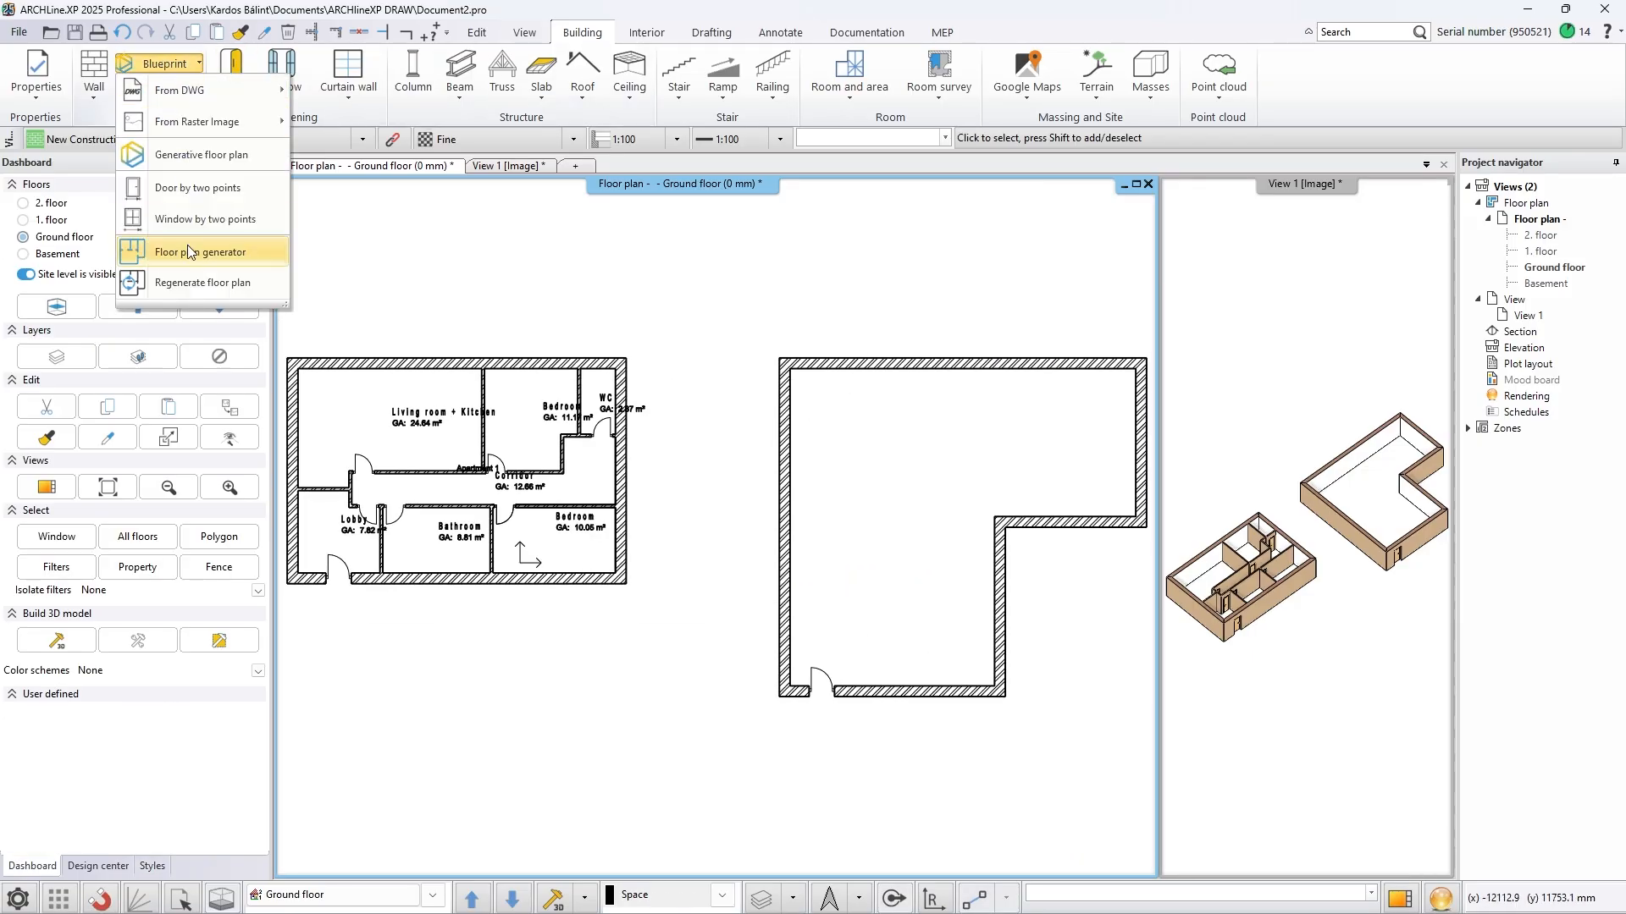
click(200, 253)
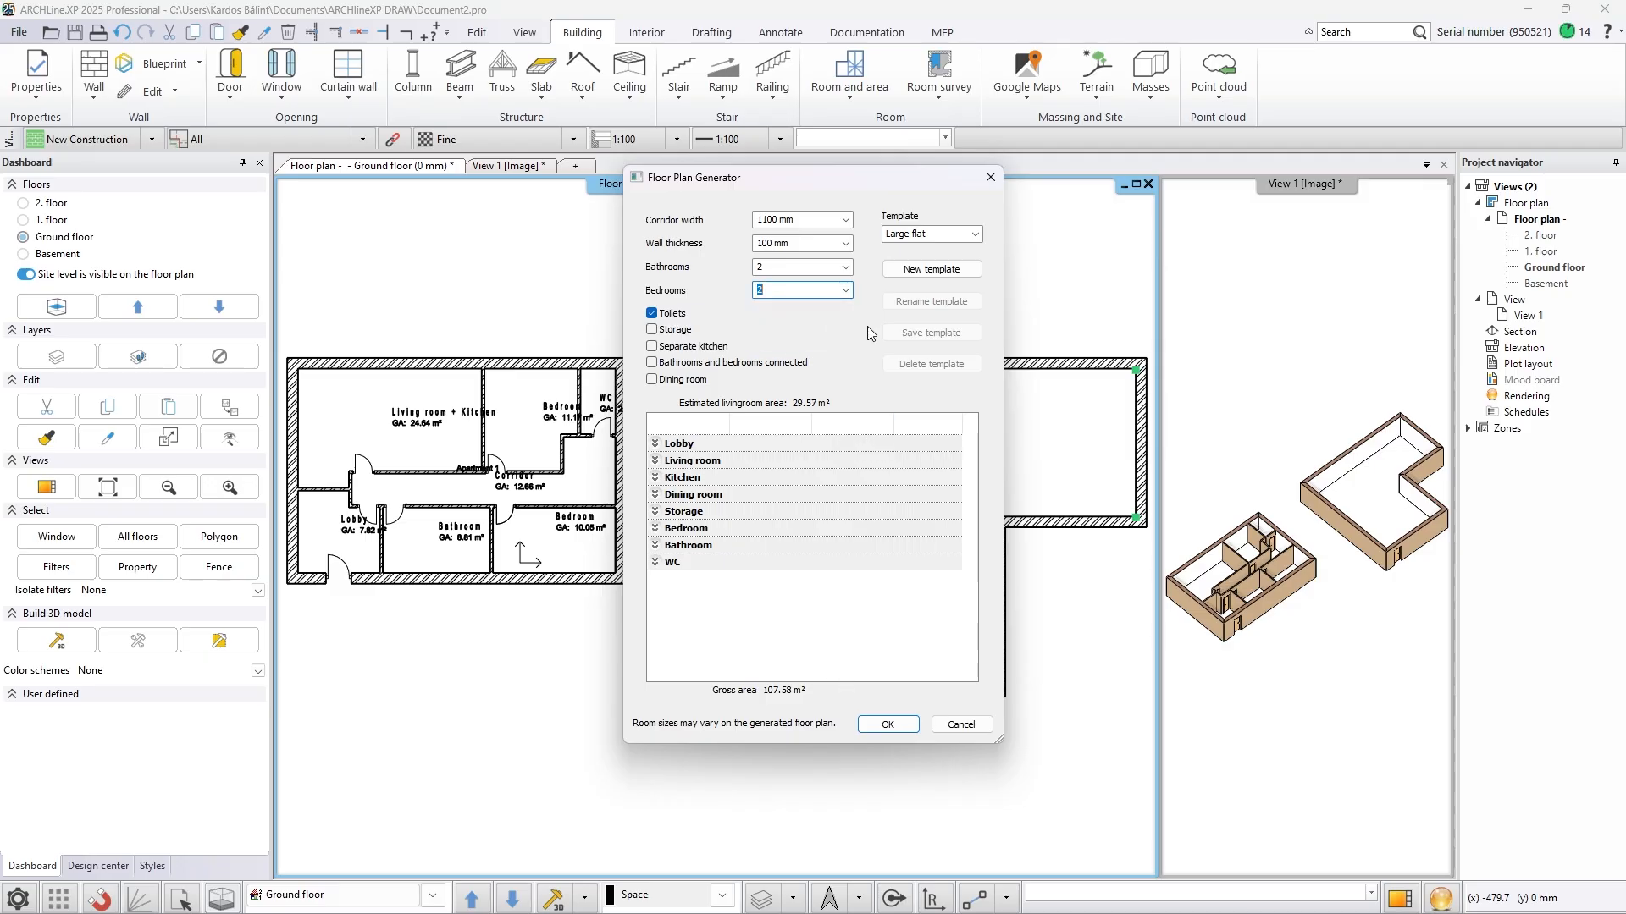
click(886, 723)
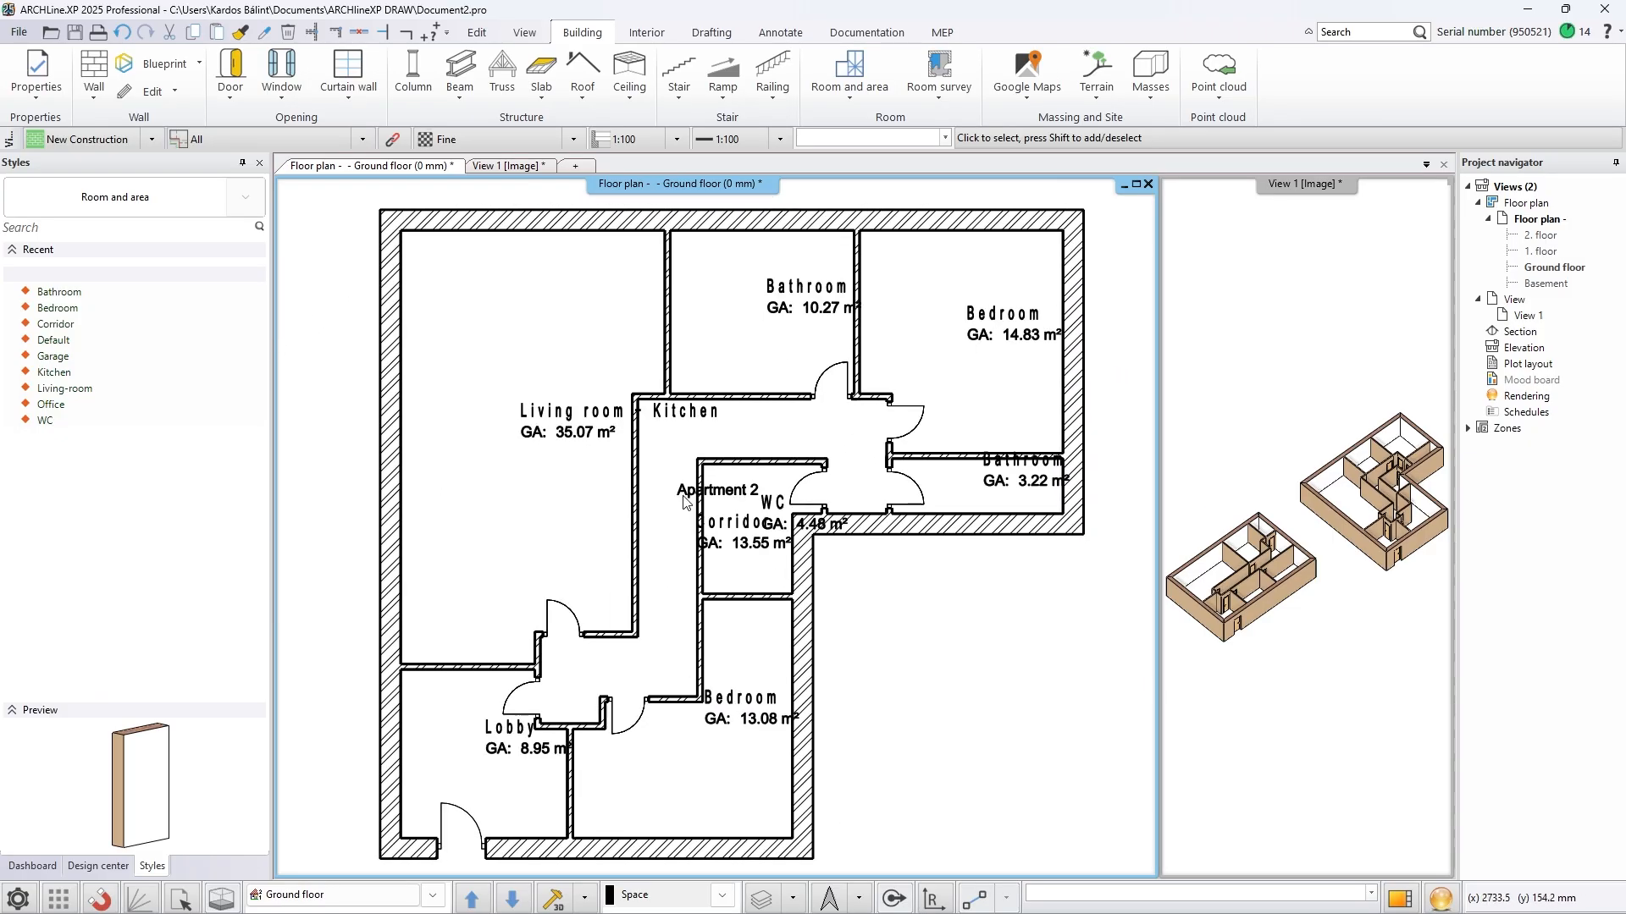
Regenerate the right apartment's Large flat layout until a suitable room arrangement appears
click(718, 488)
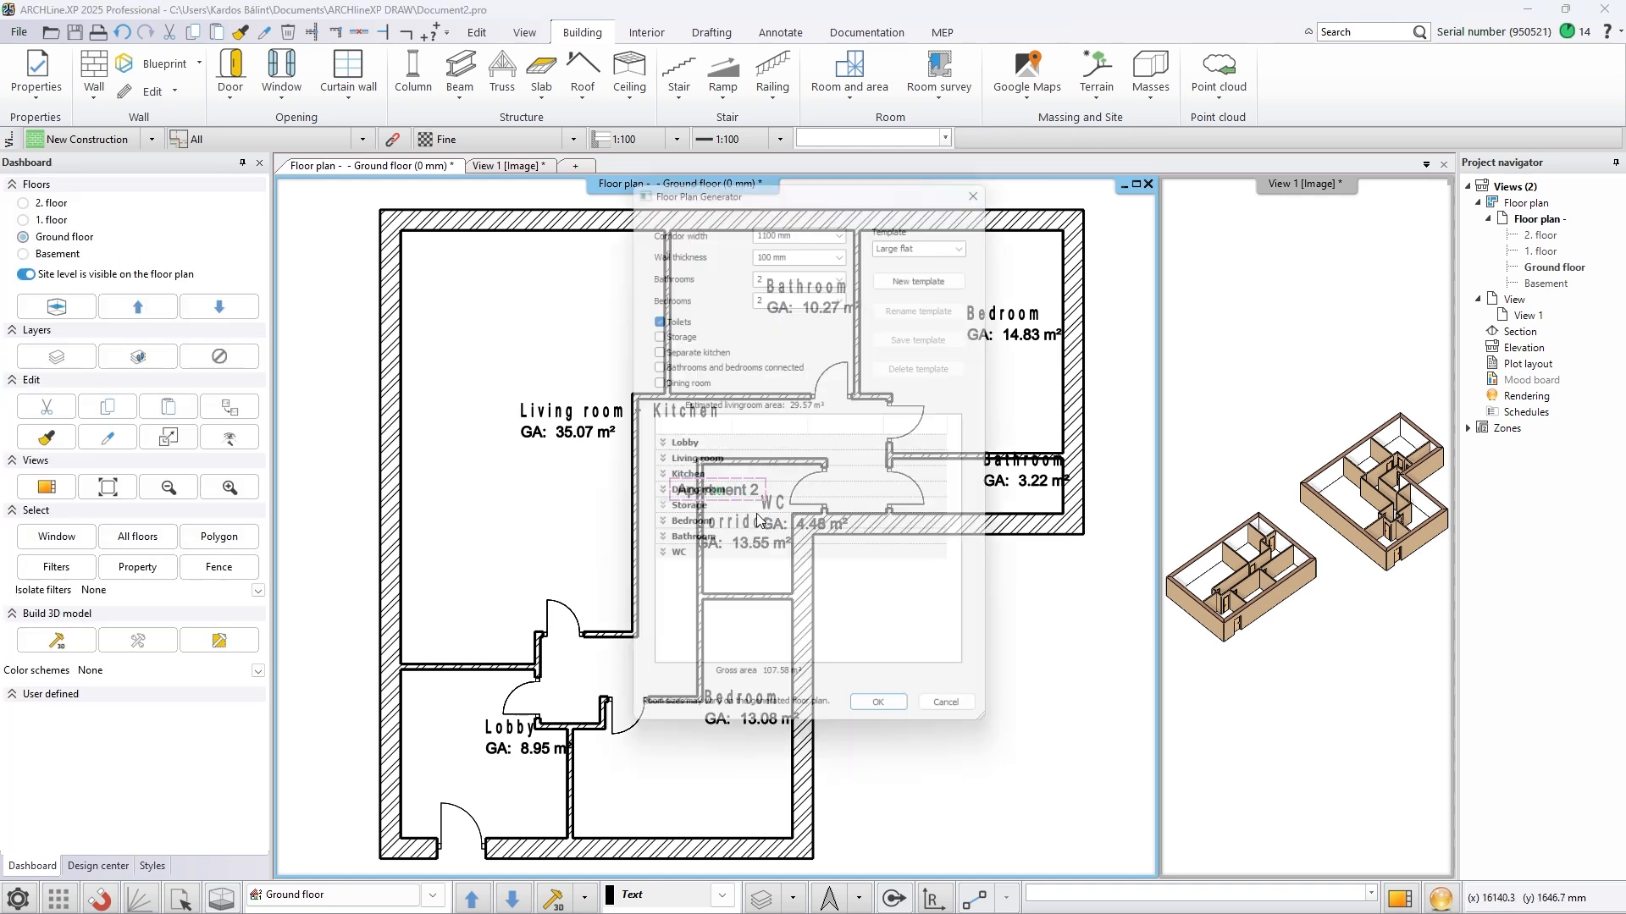
click(875, 701)
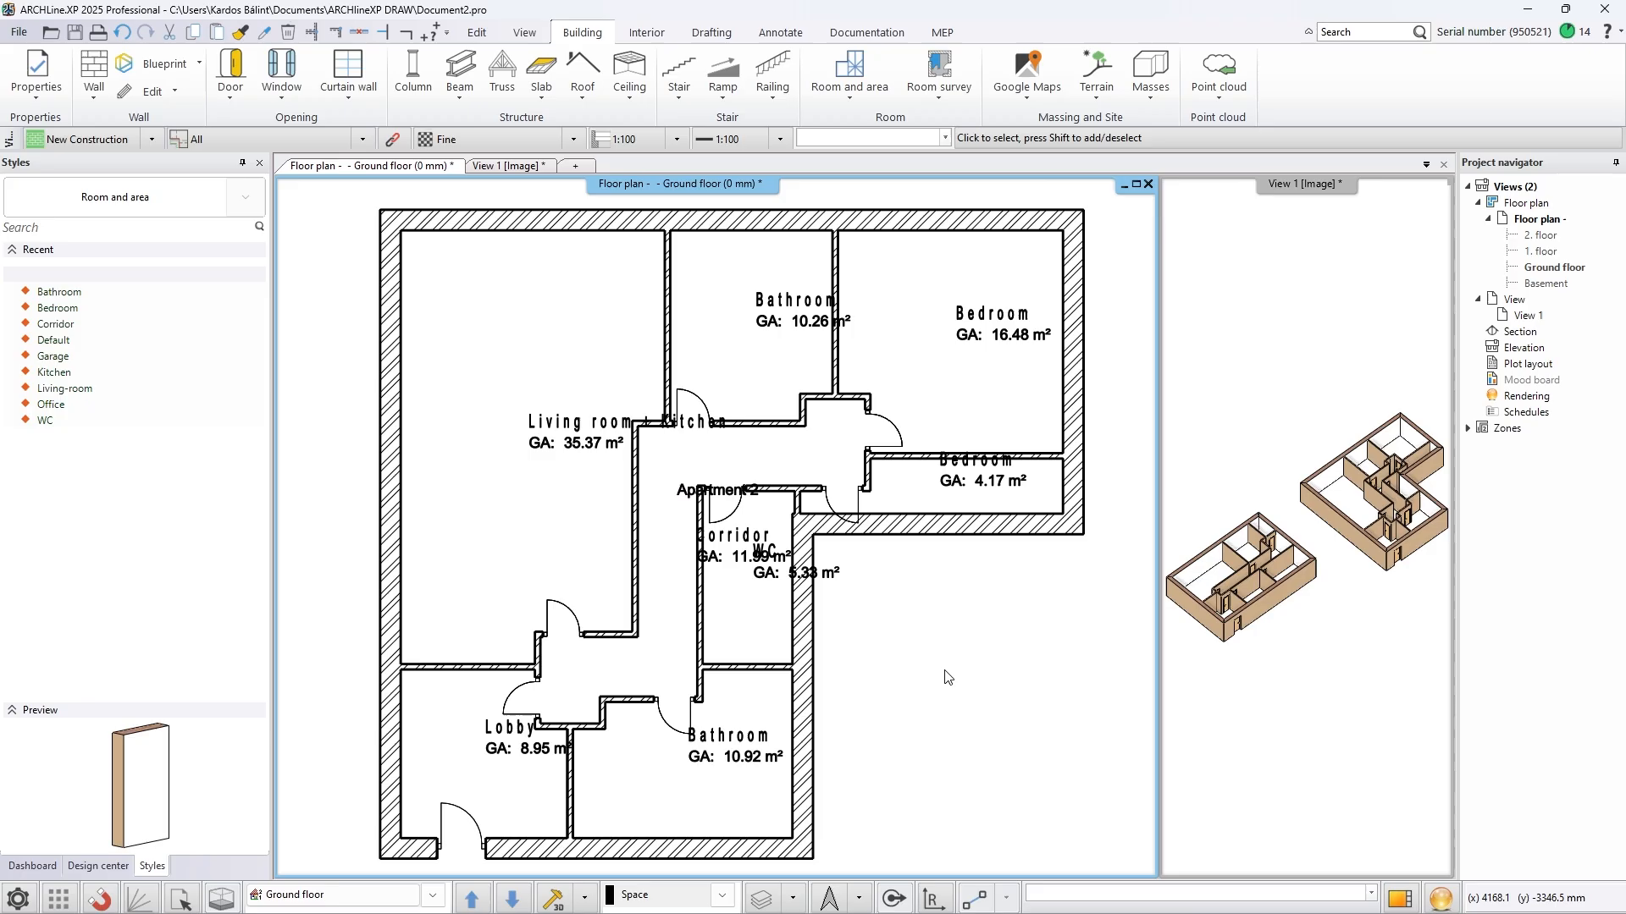
mouse_move(718, 560)
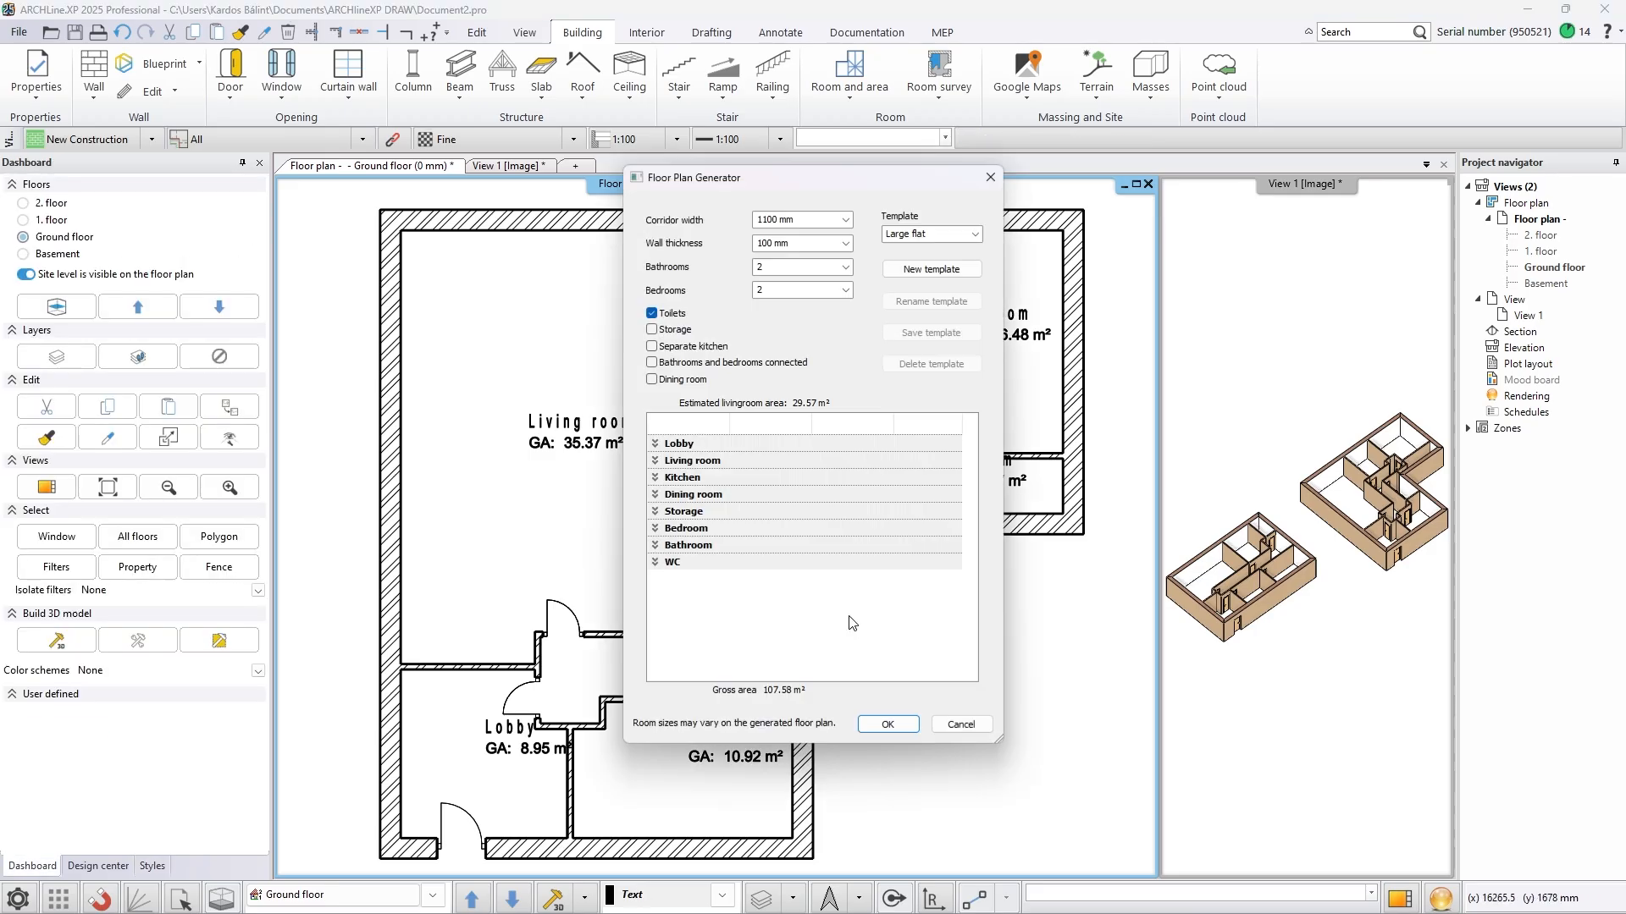
click(886, 723)
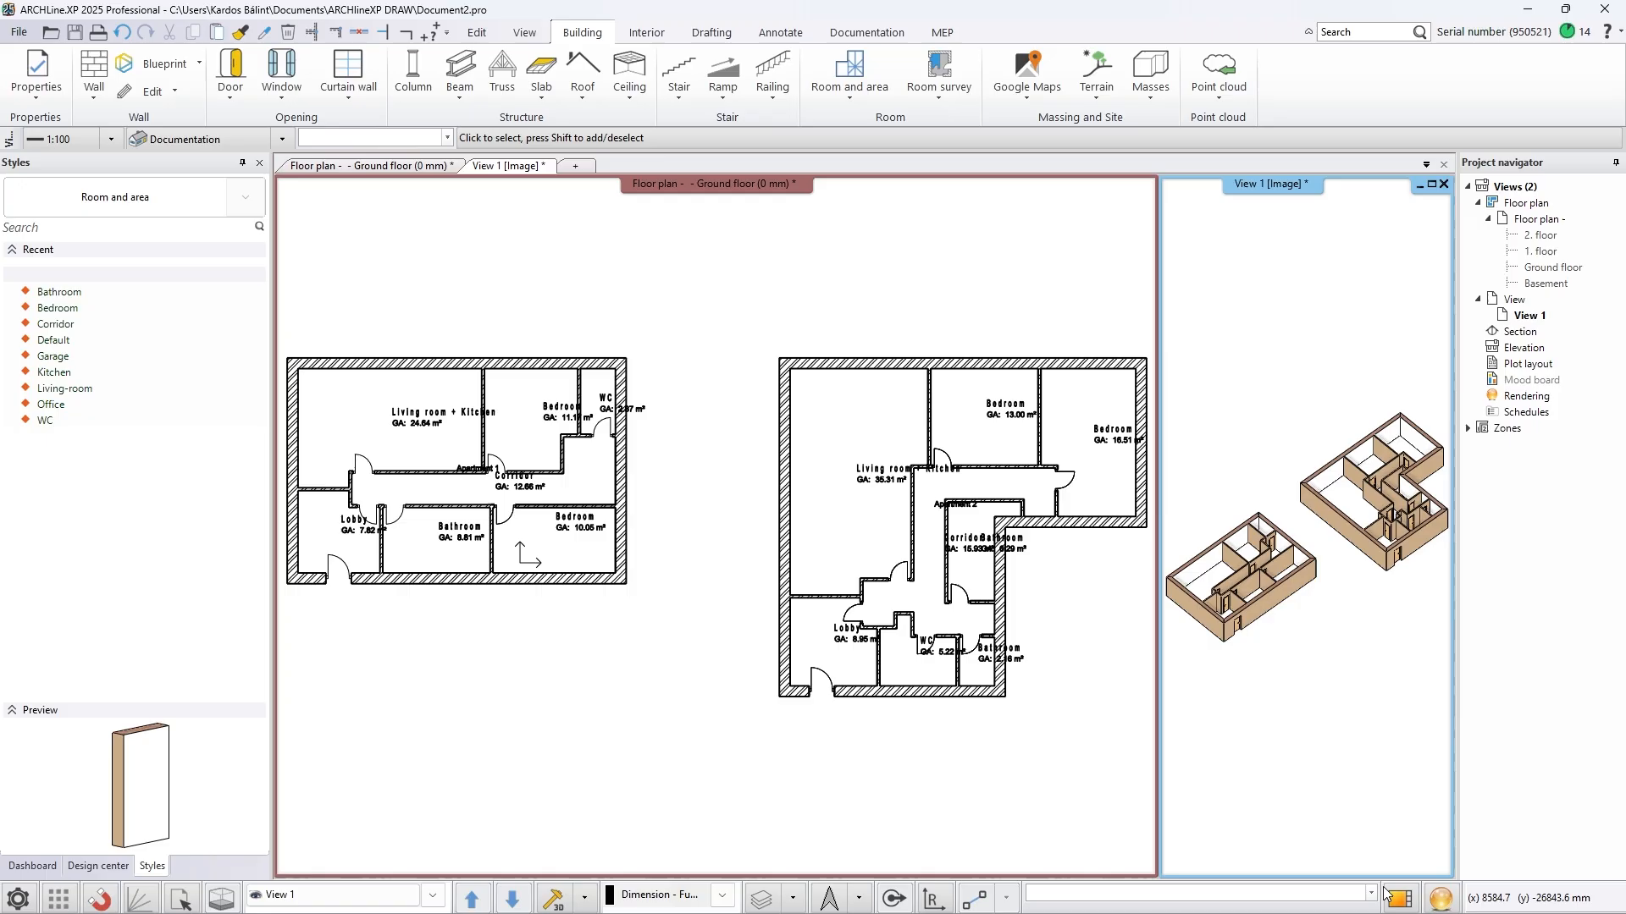
Show both apartments in 3D perspective from the front and two other directions
click(30, 866)
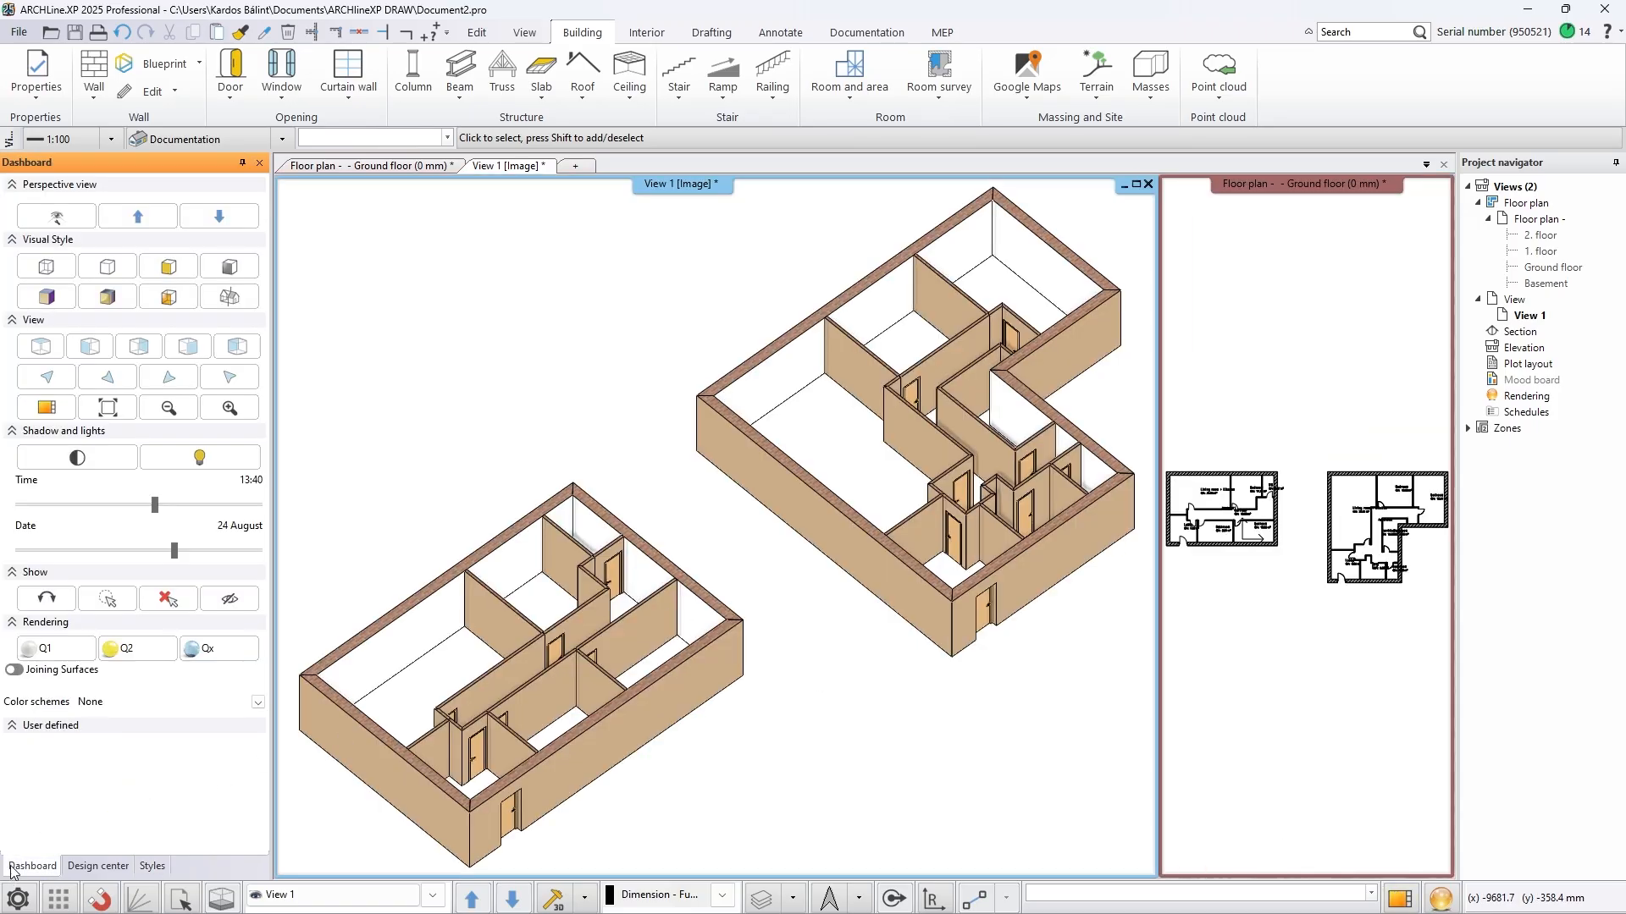
click(107, 376)
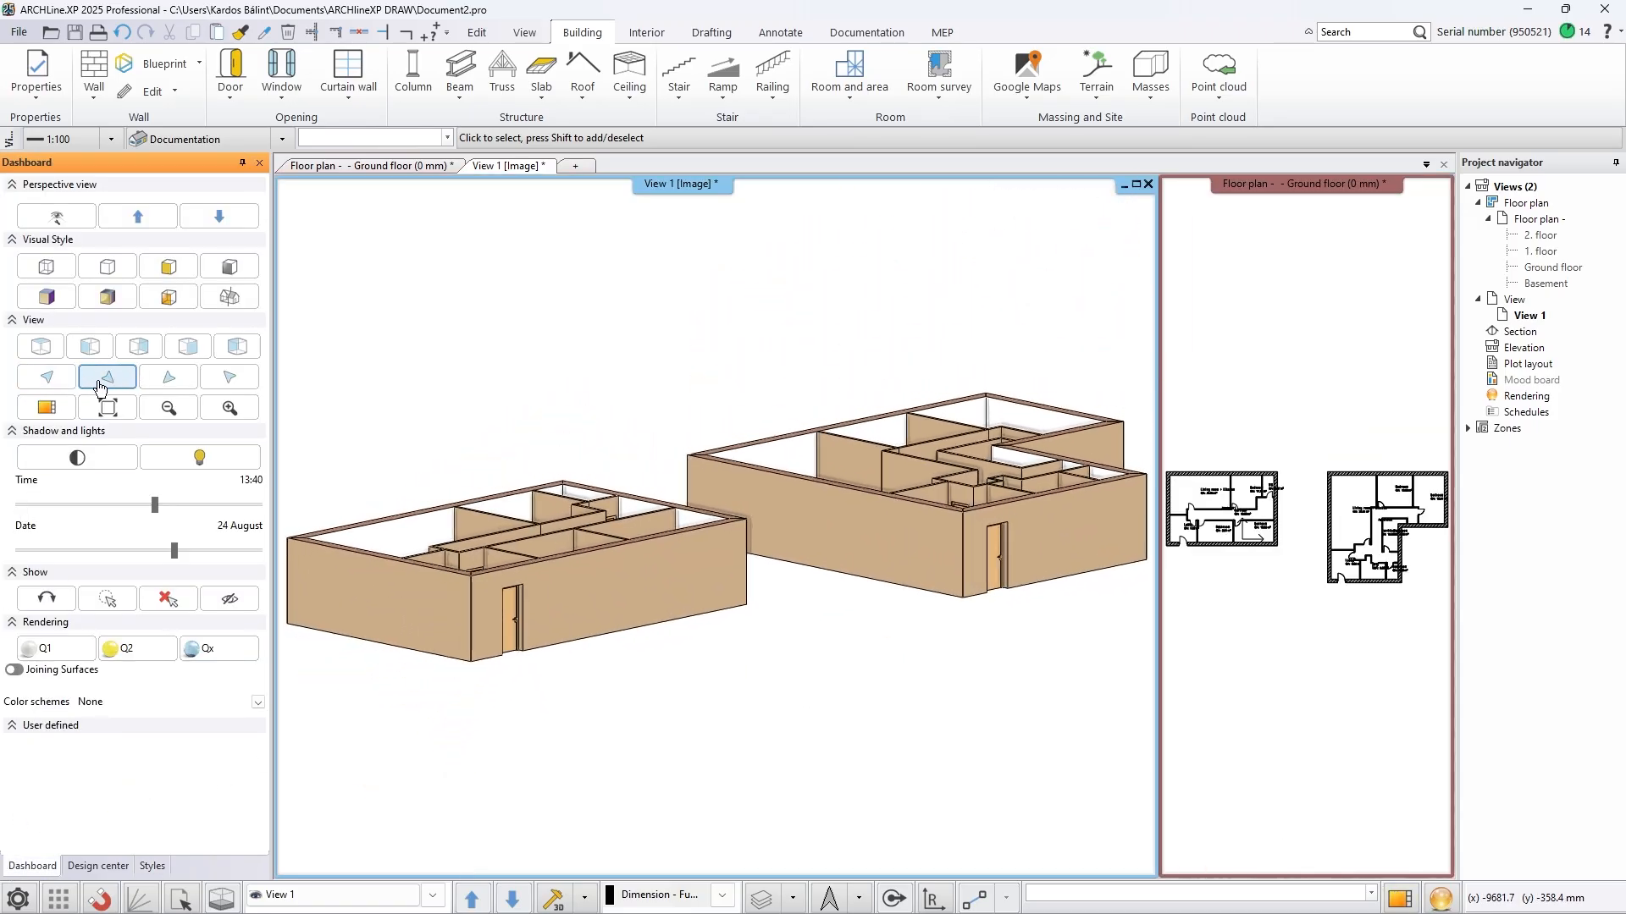
click(167, 376)
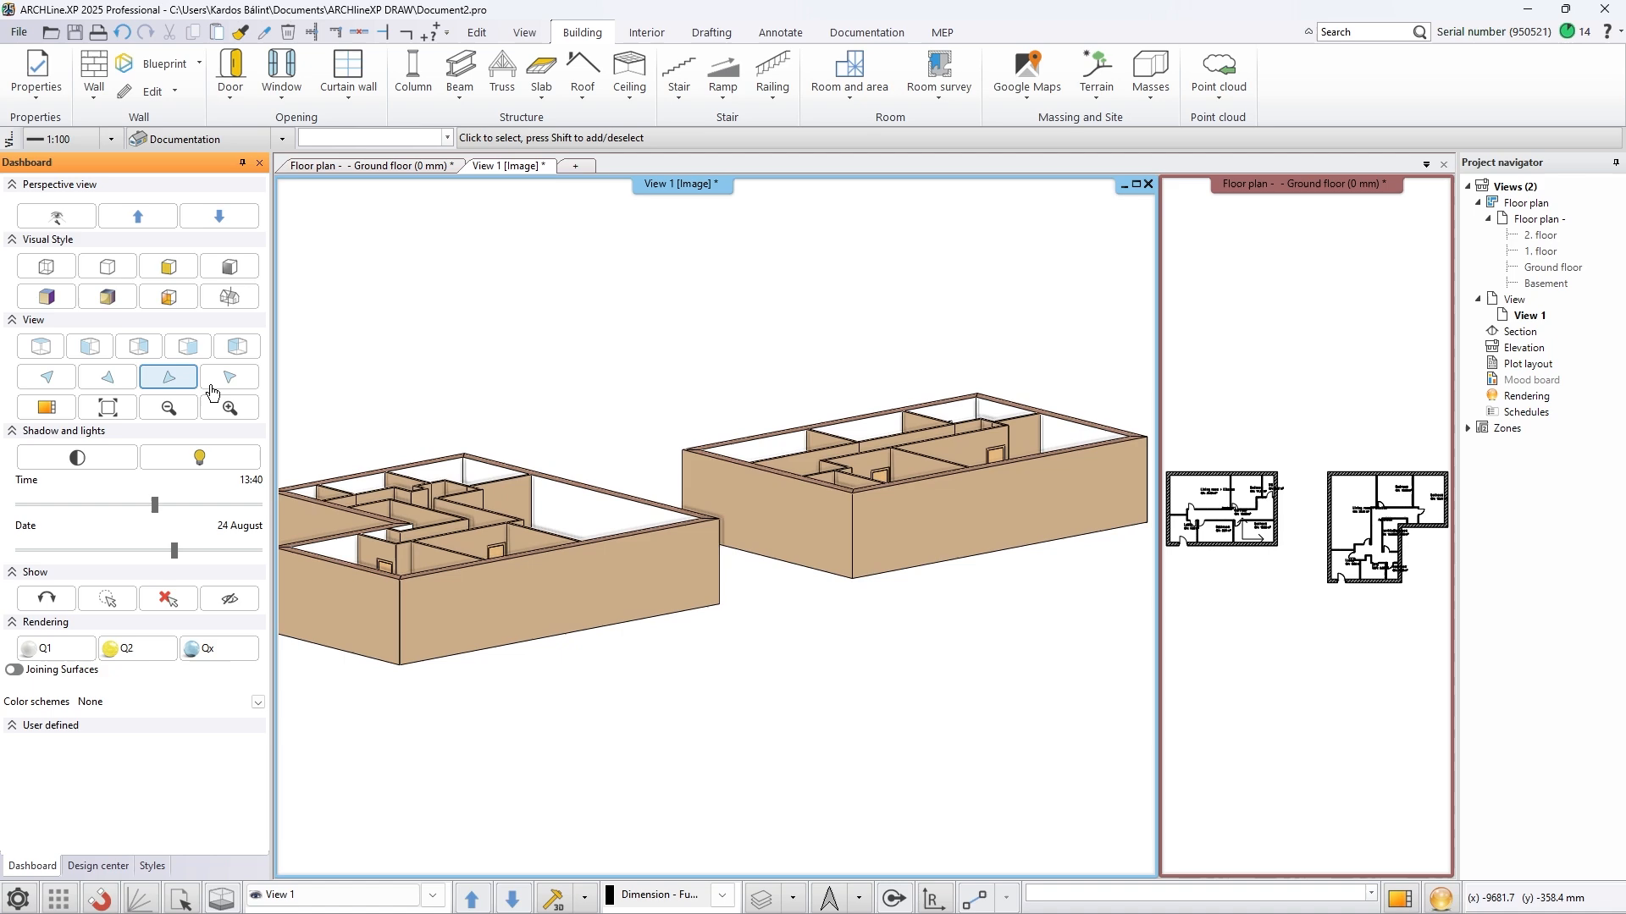
click(46, 376)
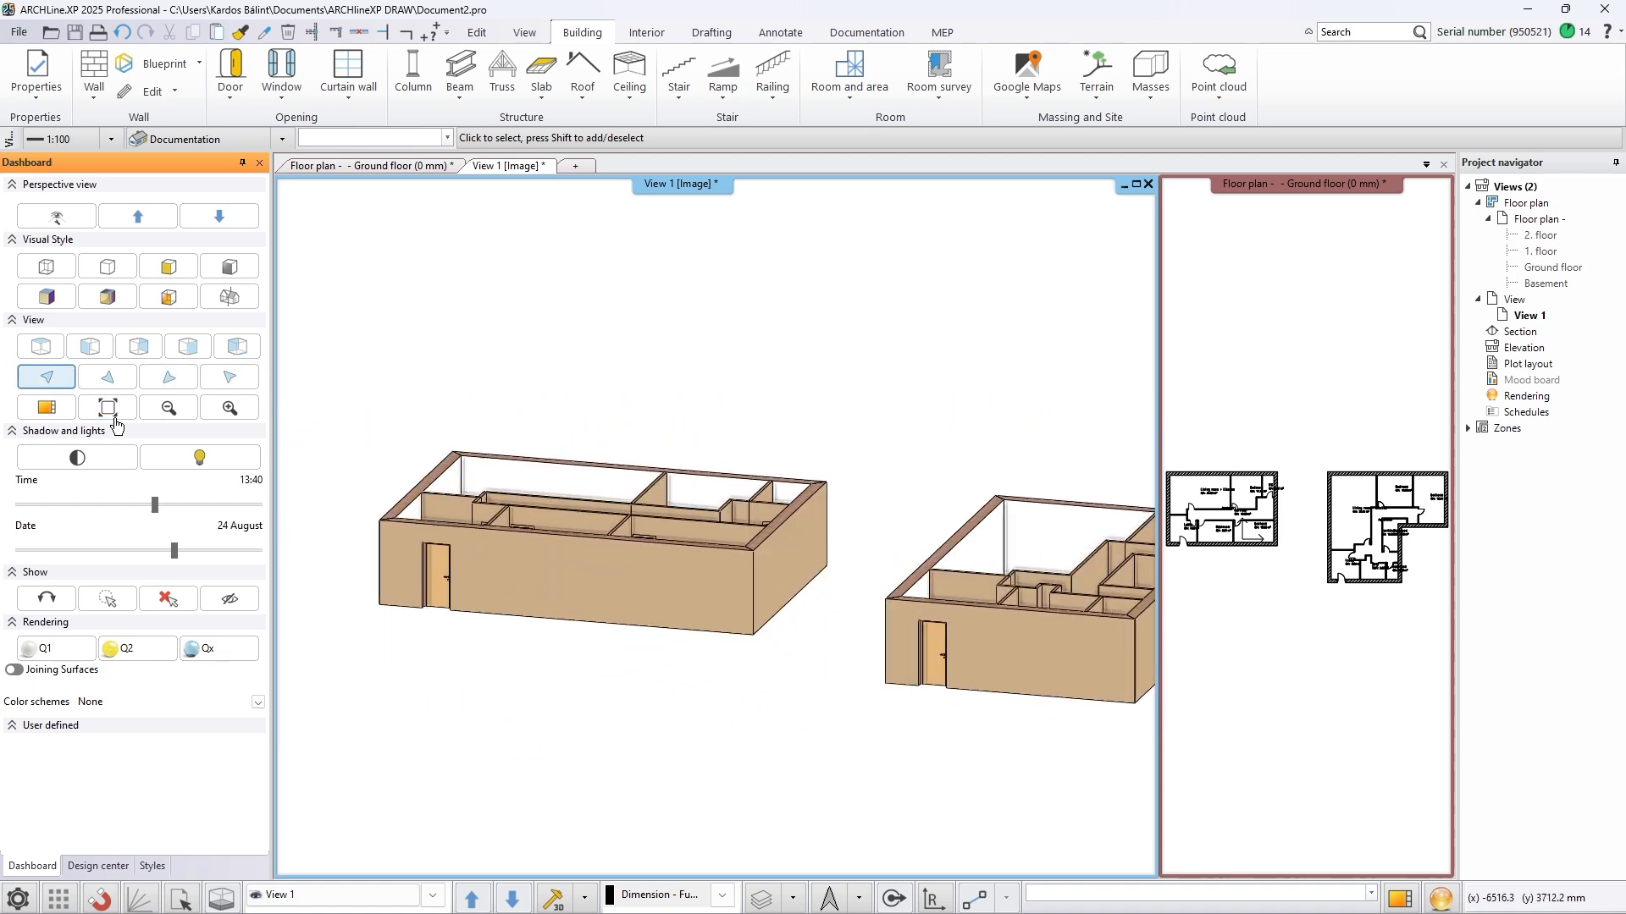